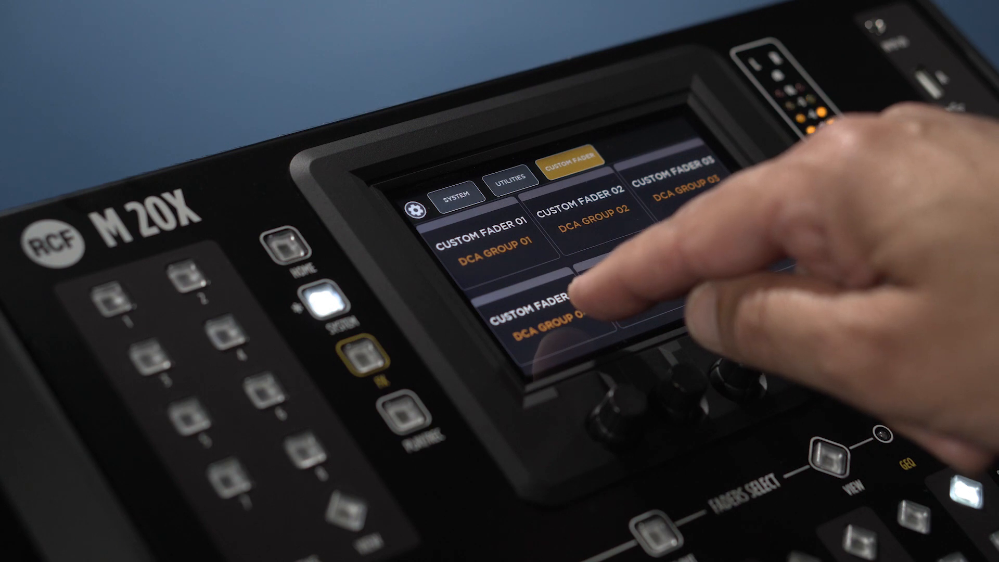
# Step: Assign a custom fader tile to DCA Group 02 from the assignment list
pyautogui.click(561, 293)
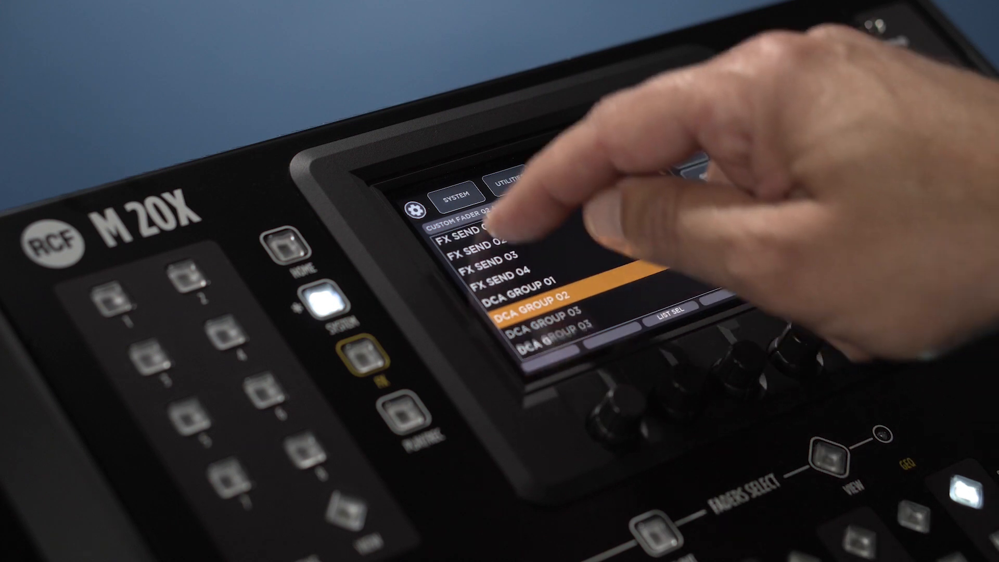
pyautogui.click(571, 162)
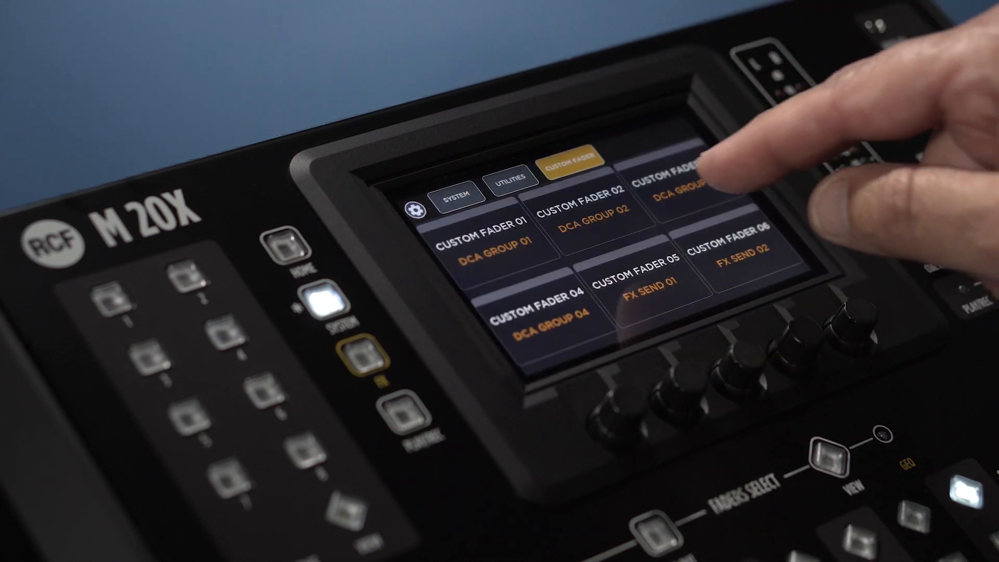
# Step: Go through Utilities to System, glance at Mute and DCA Groups, and return
pyautogui.click(510, 179)
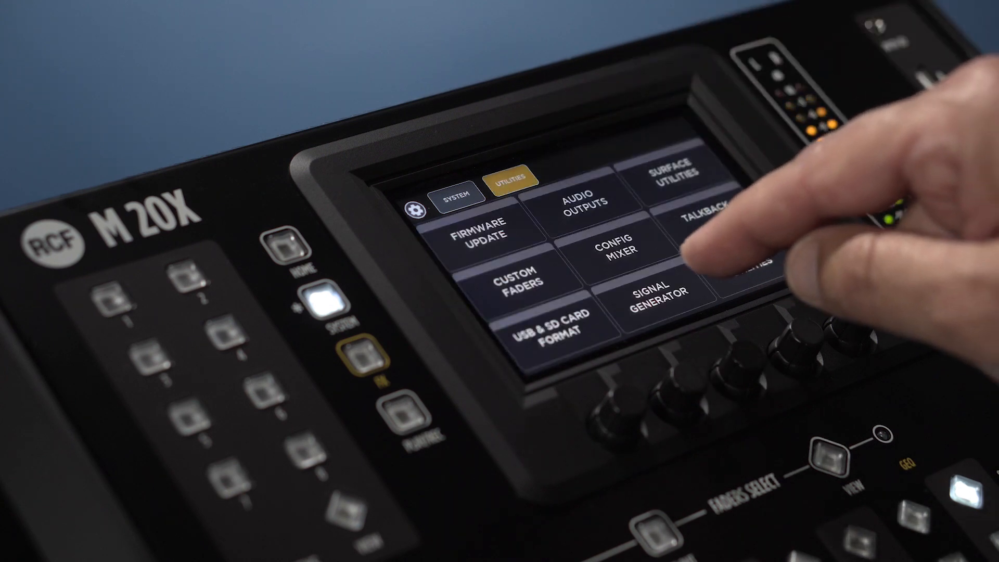
pyautogui.click(457, 193)
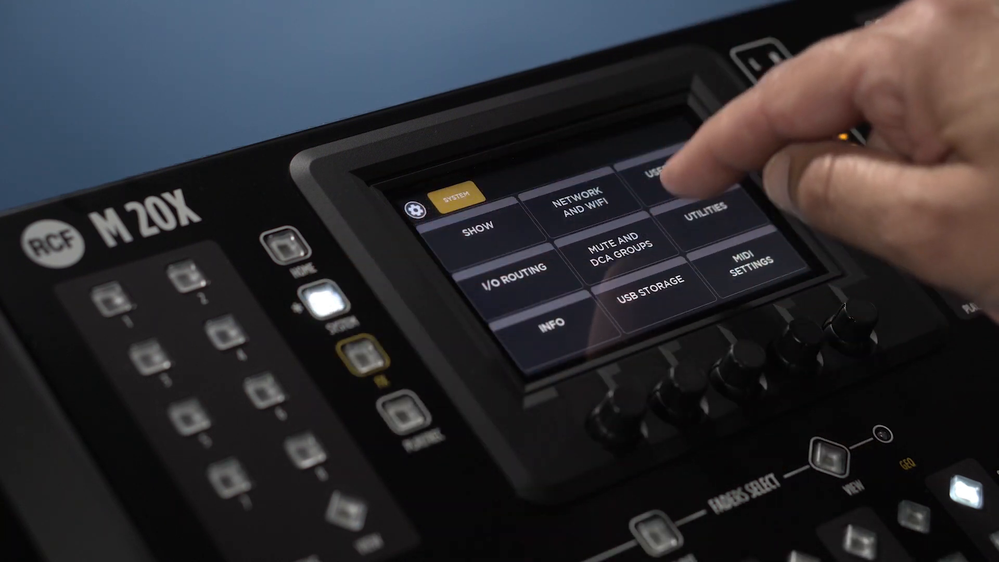
pyautogui.click(619, 248)
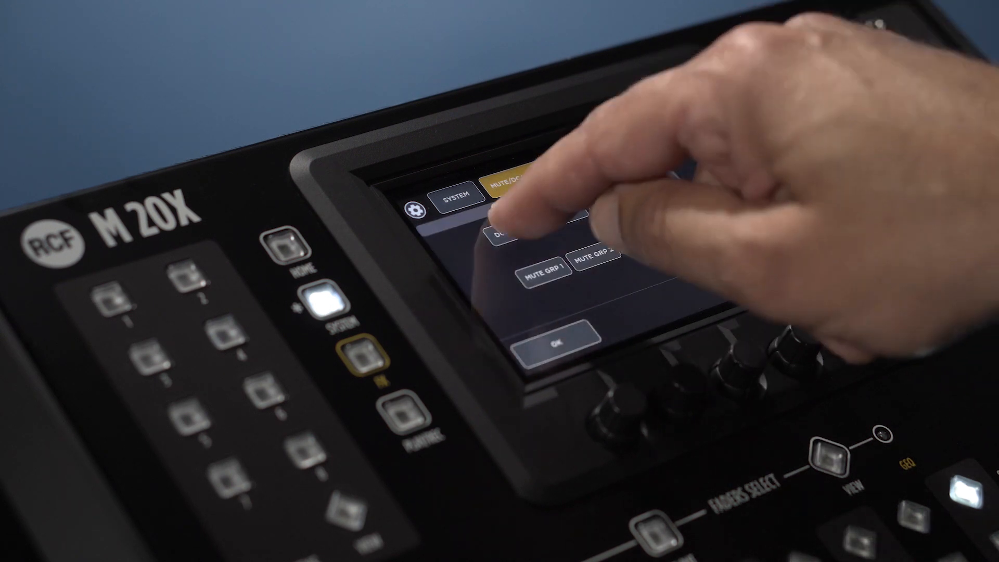
pyautogui.click(456, 196)
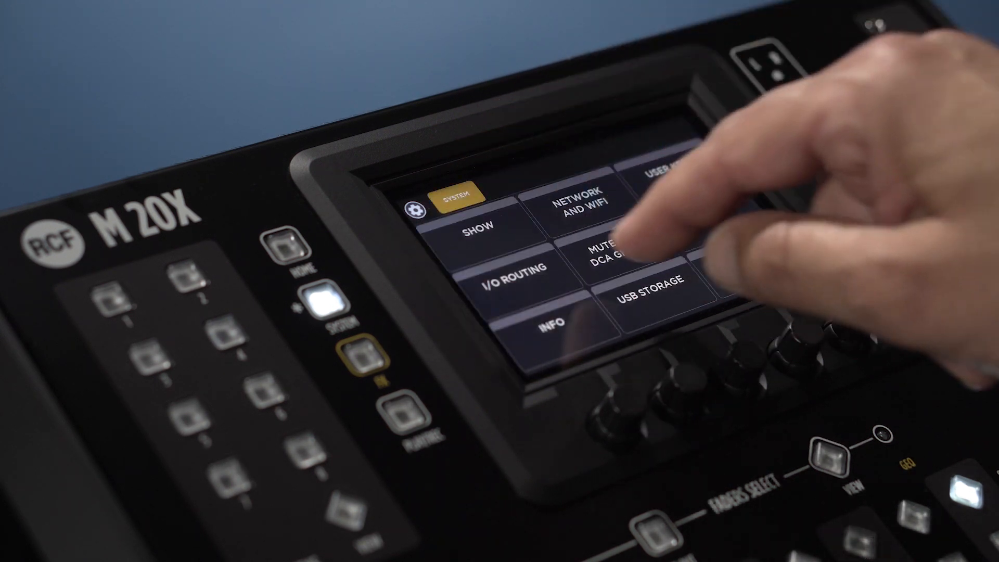
# Step: Review the Mute/DCA inputs grid, then view the Mute/DCA CTRL page with DCA levels
pyautogui.click(602, 255)
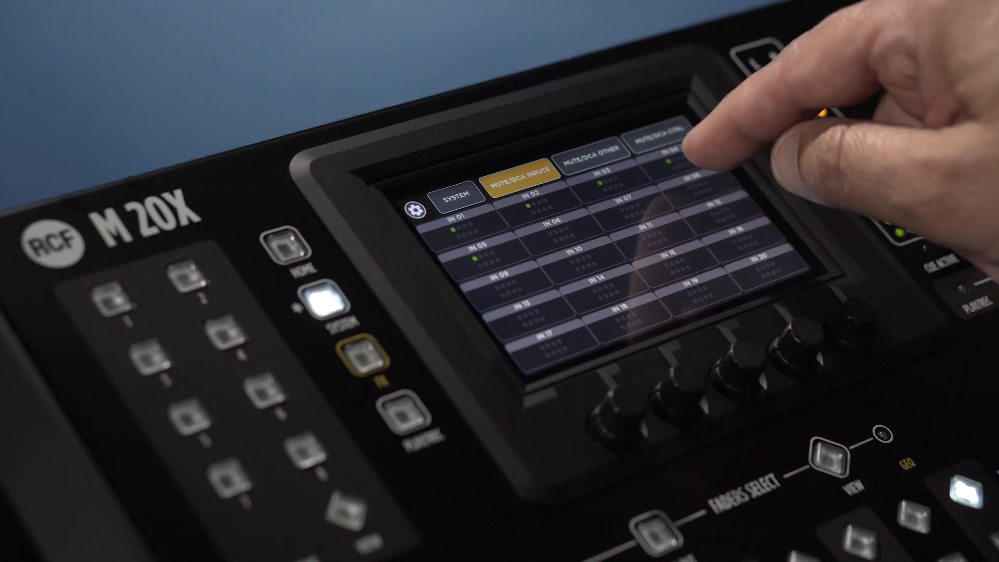
pyautogui.click(669, 140)
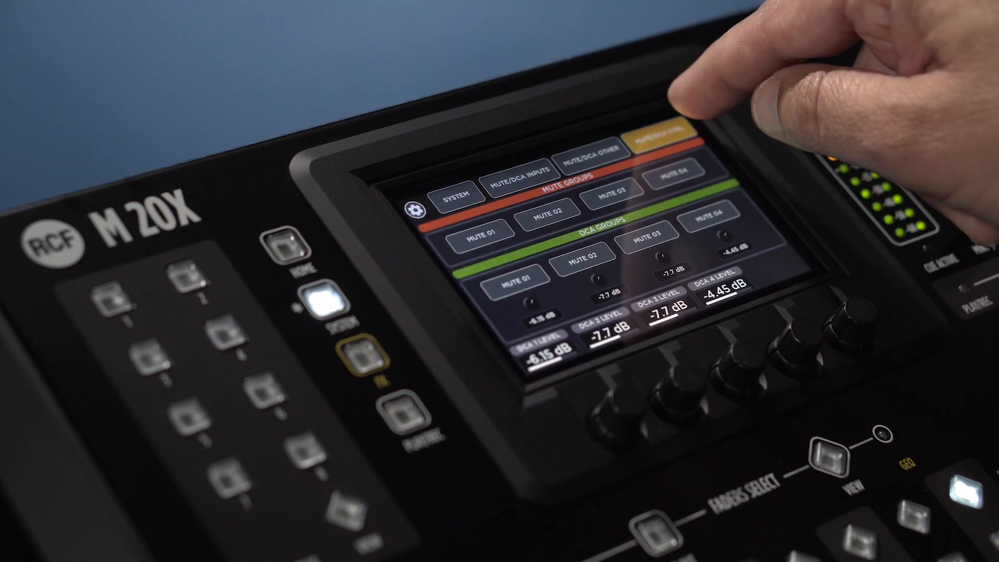
# Step: Leave the Mute/DCA CTRL page via the System tab
pyautogui.click(545, 220)
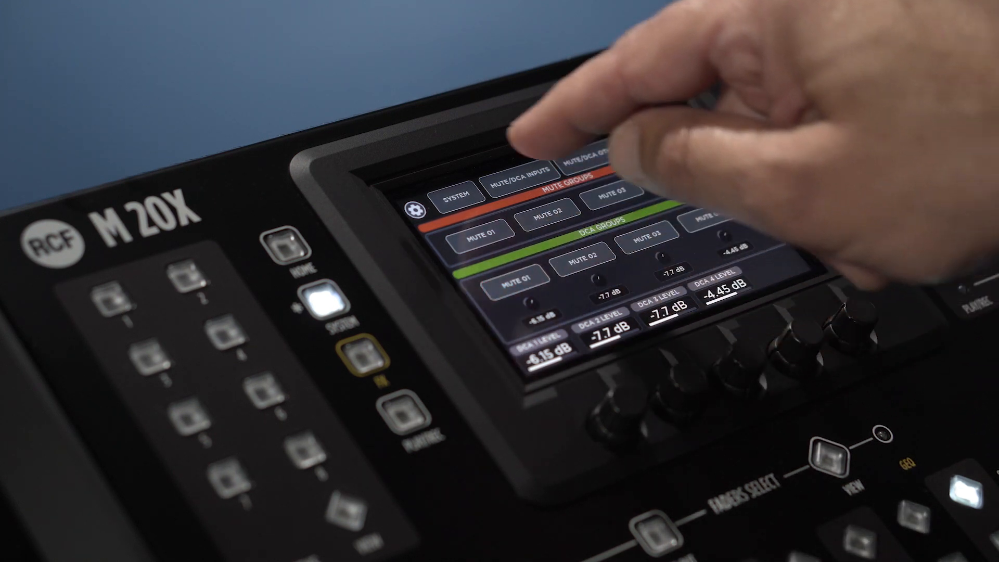
pyautogui.click(457, 193)
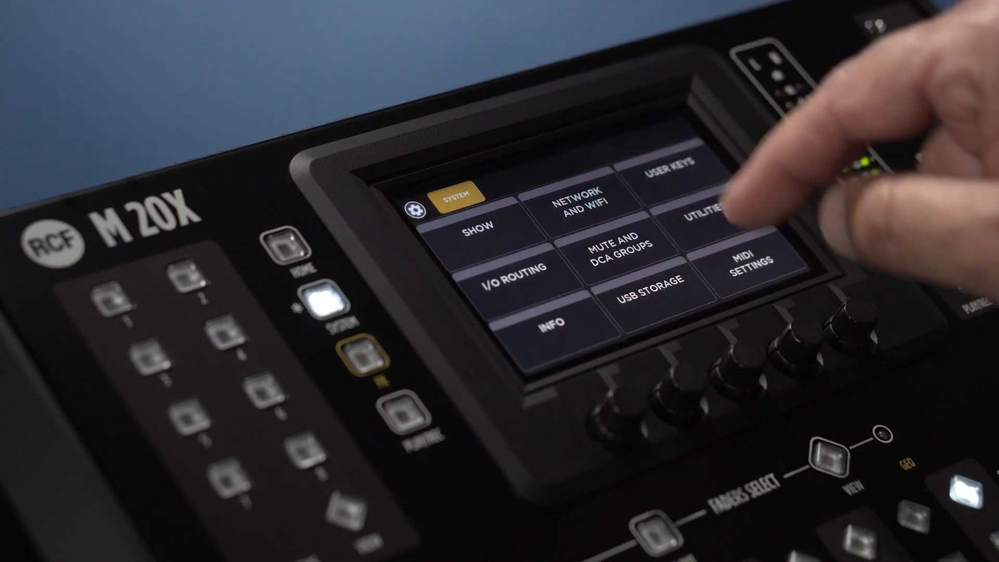